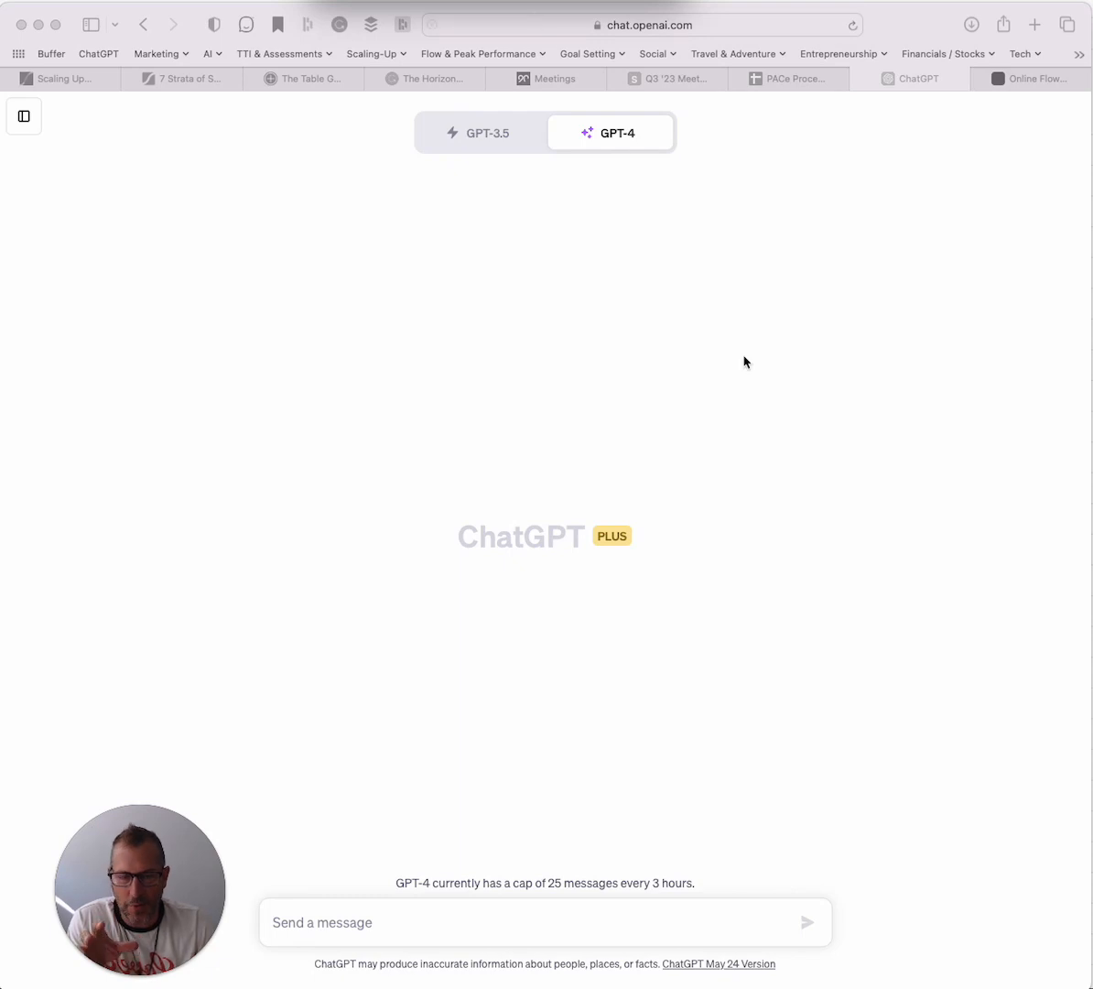
pyautogui.moveTo(756, 357)
pyautogui.write('I have a')
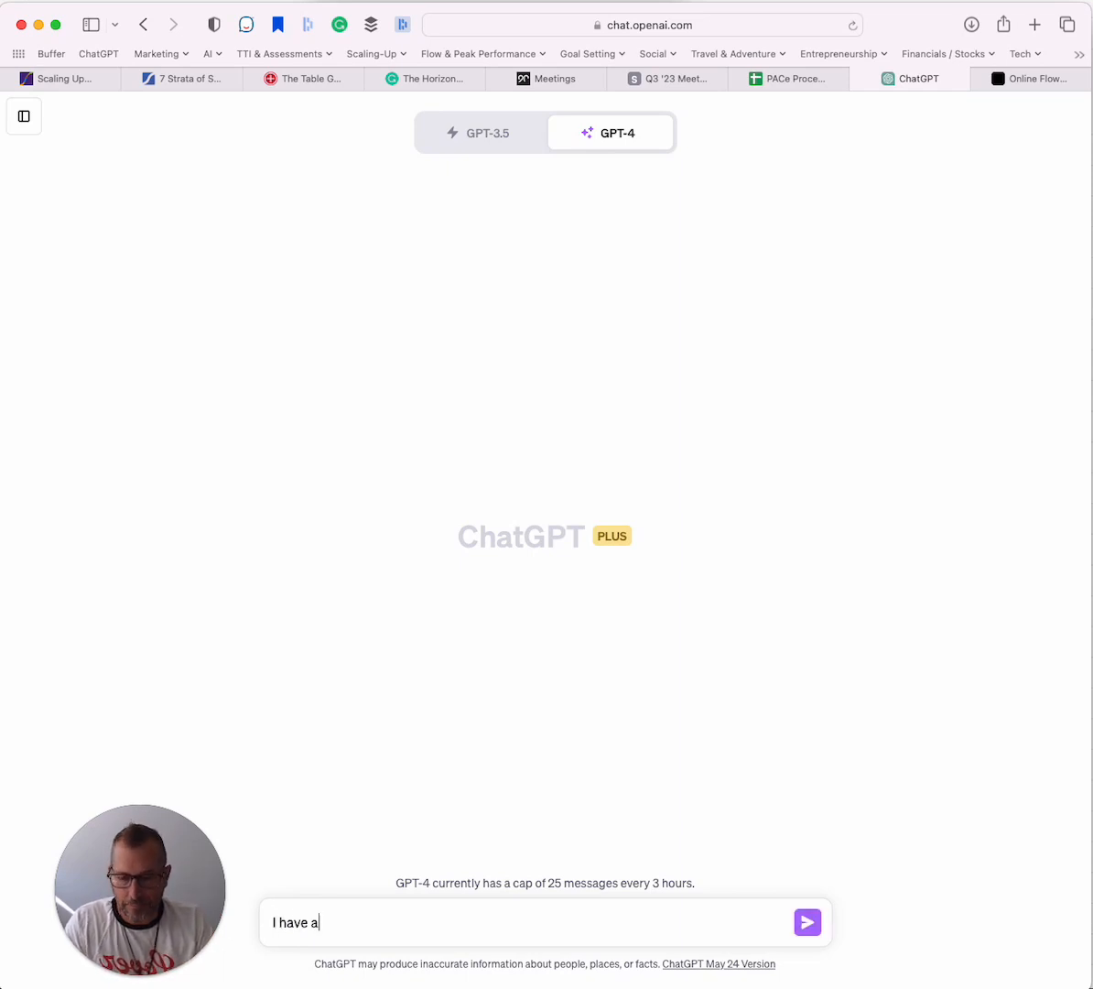
# Draft the prompt: a real-estate firm wants a process flow diagram with up to 20 nodes.
pyautogui.write('real-estate')
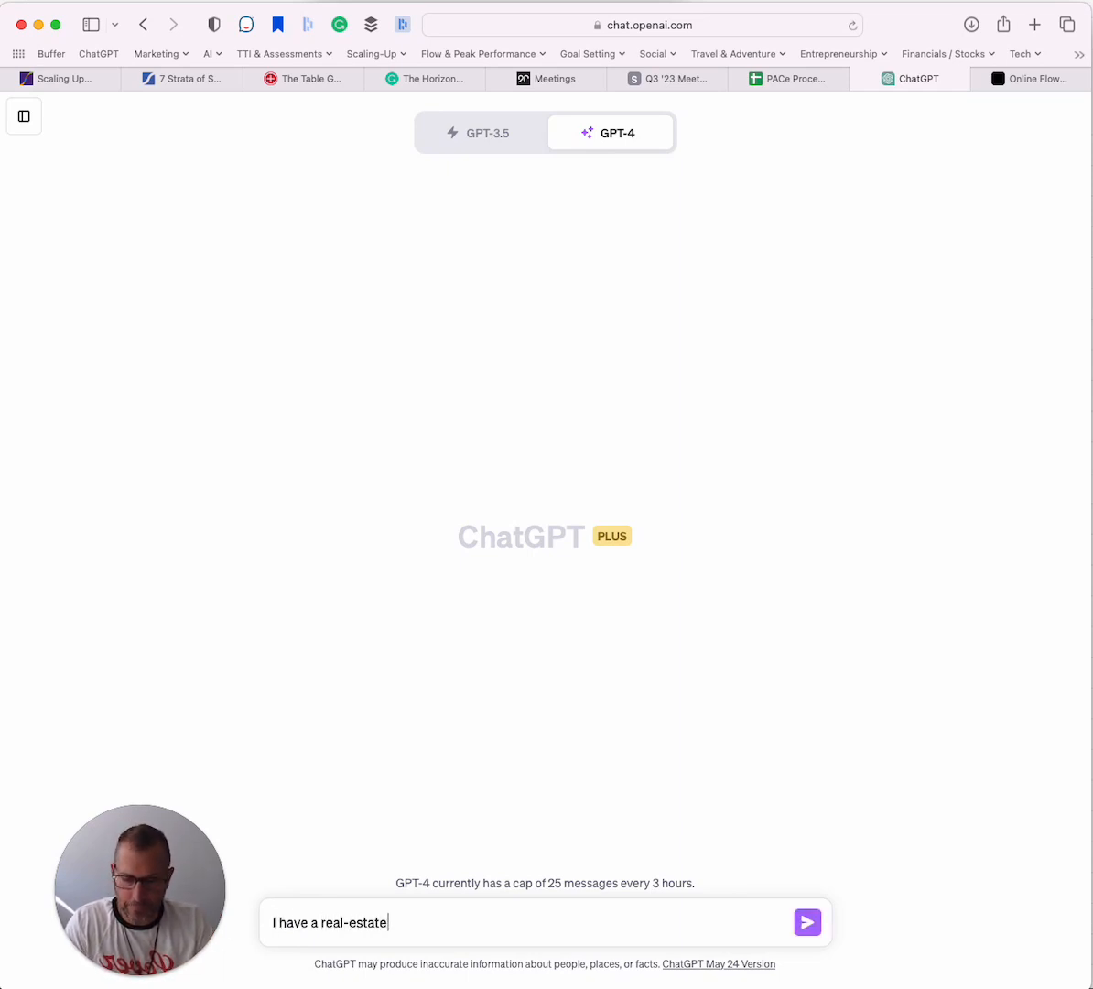
pyautogui.write('firm.')
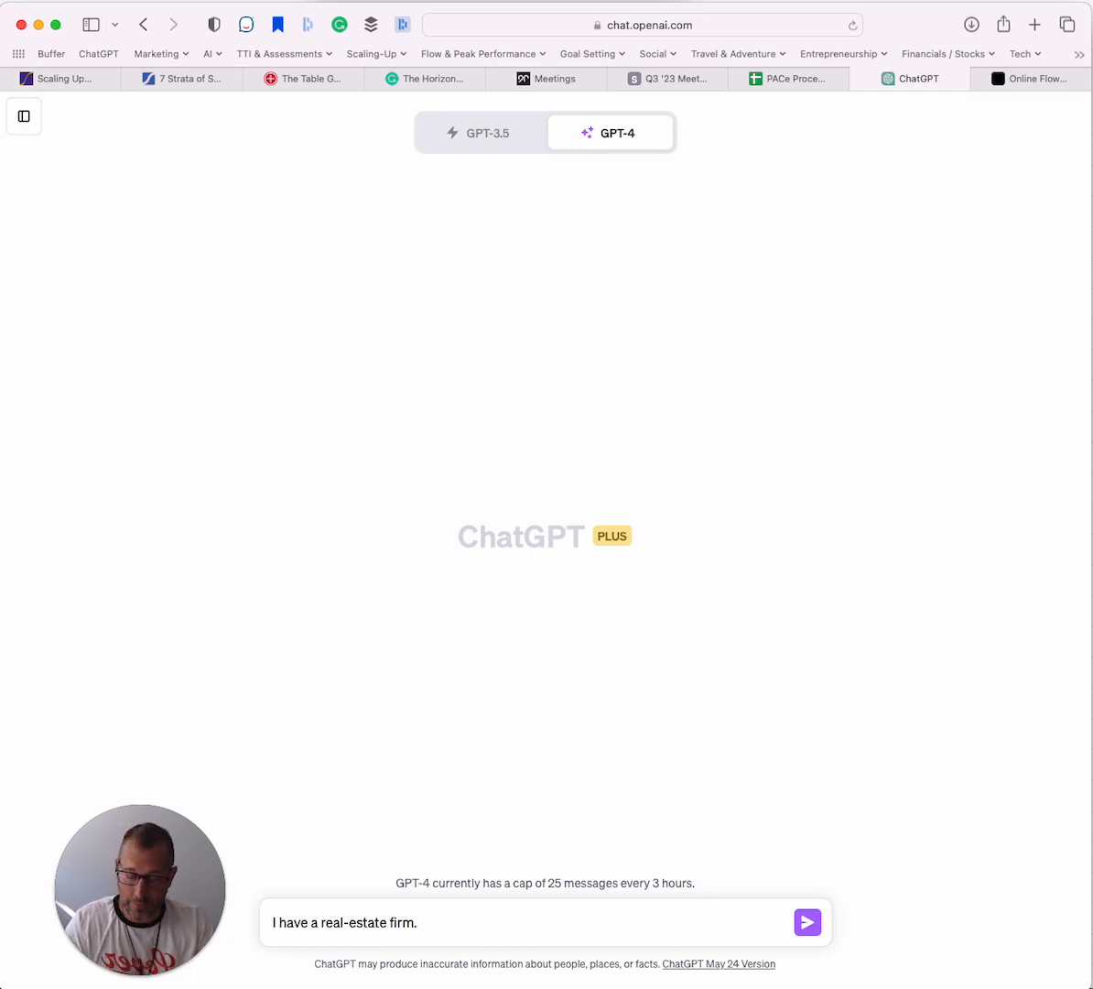
pyautogui.write("I'd")
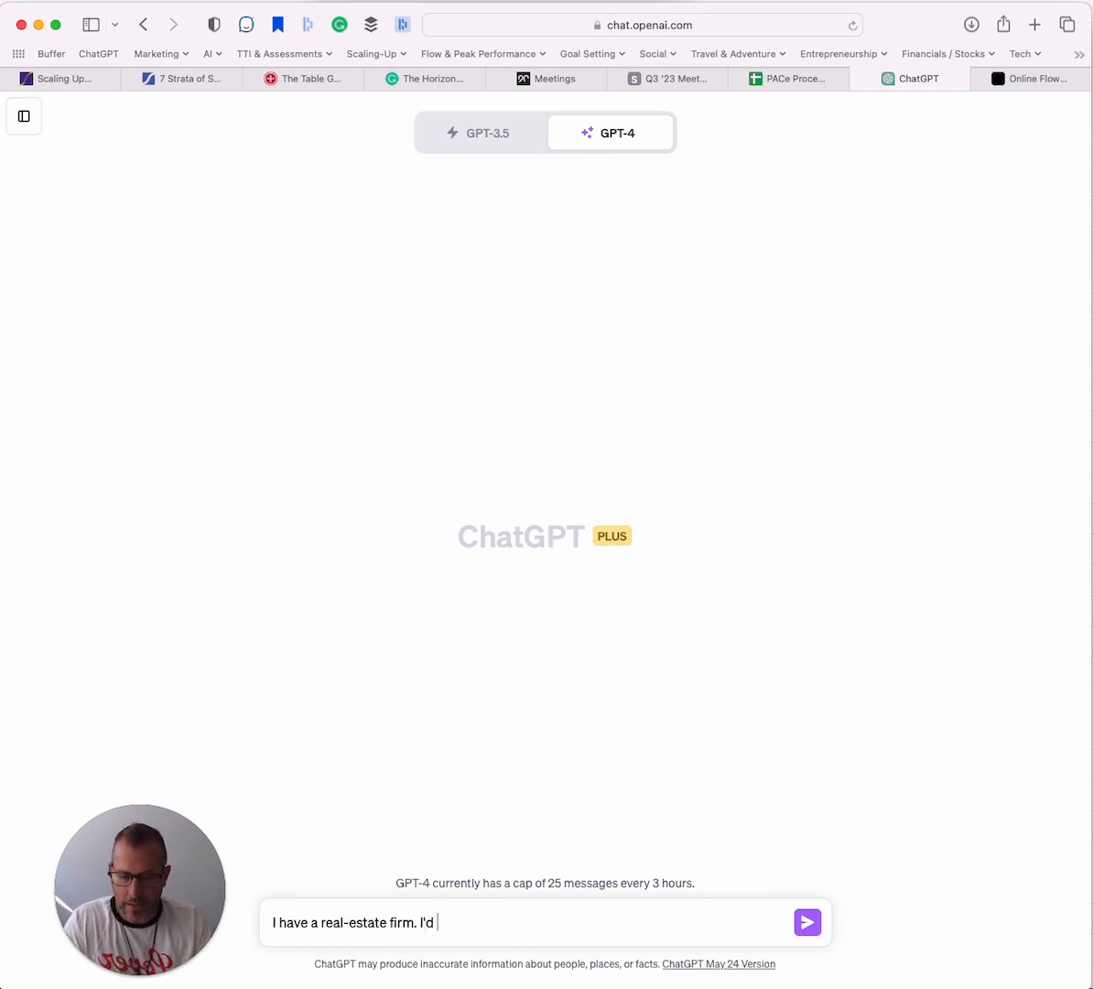
pyautogui.write('like you to generate a process flow di')
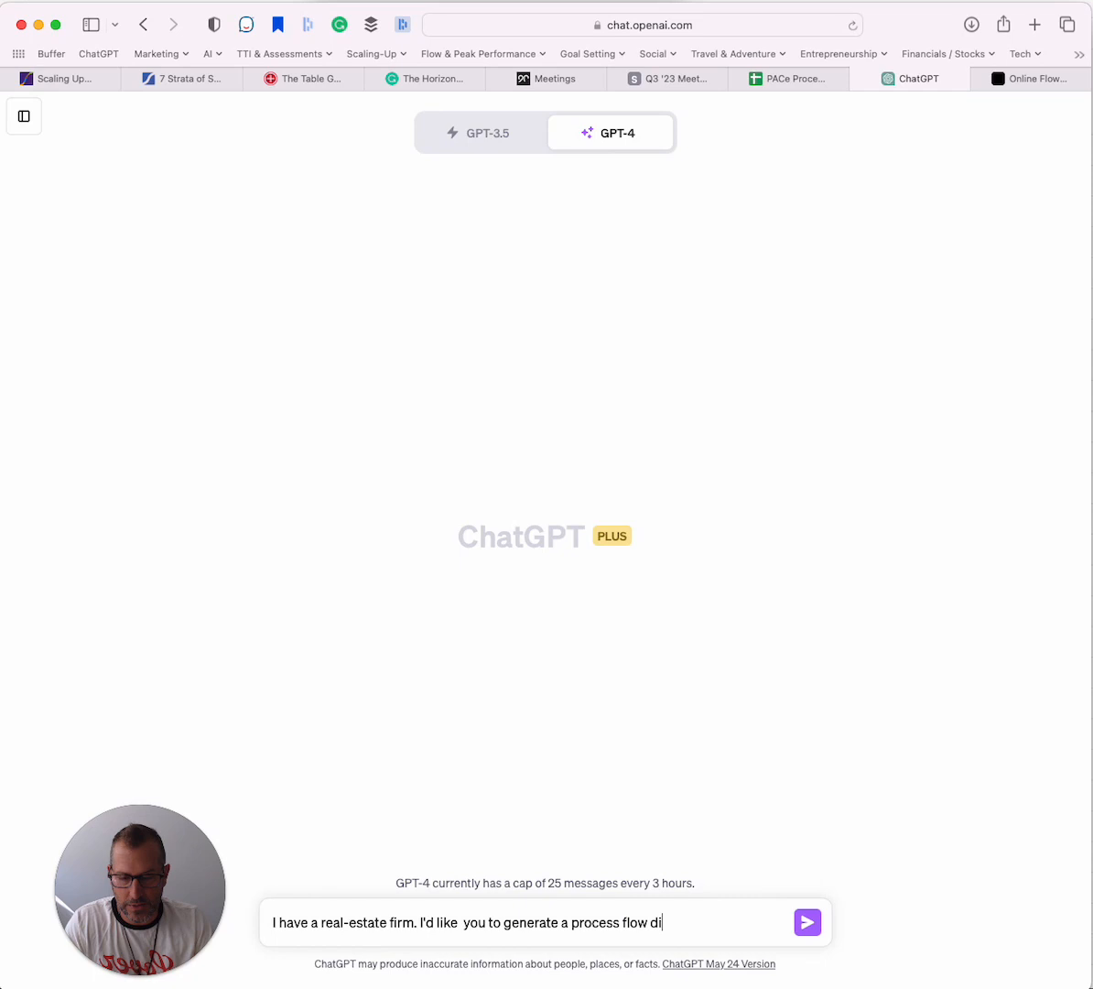
pyautogui.write('agram')
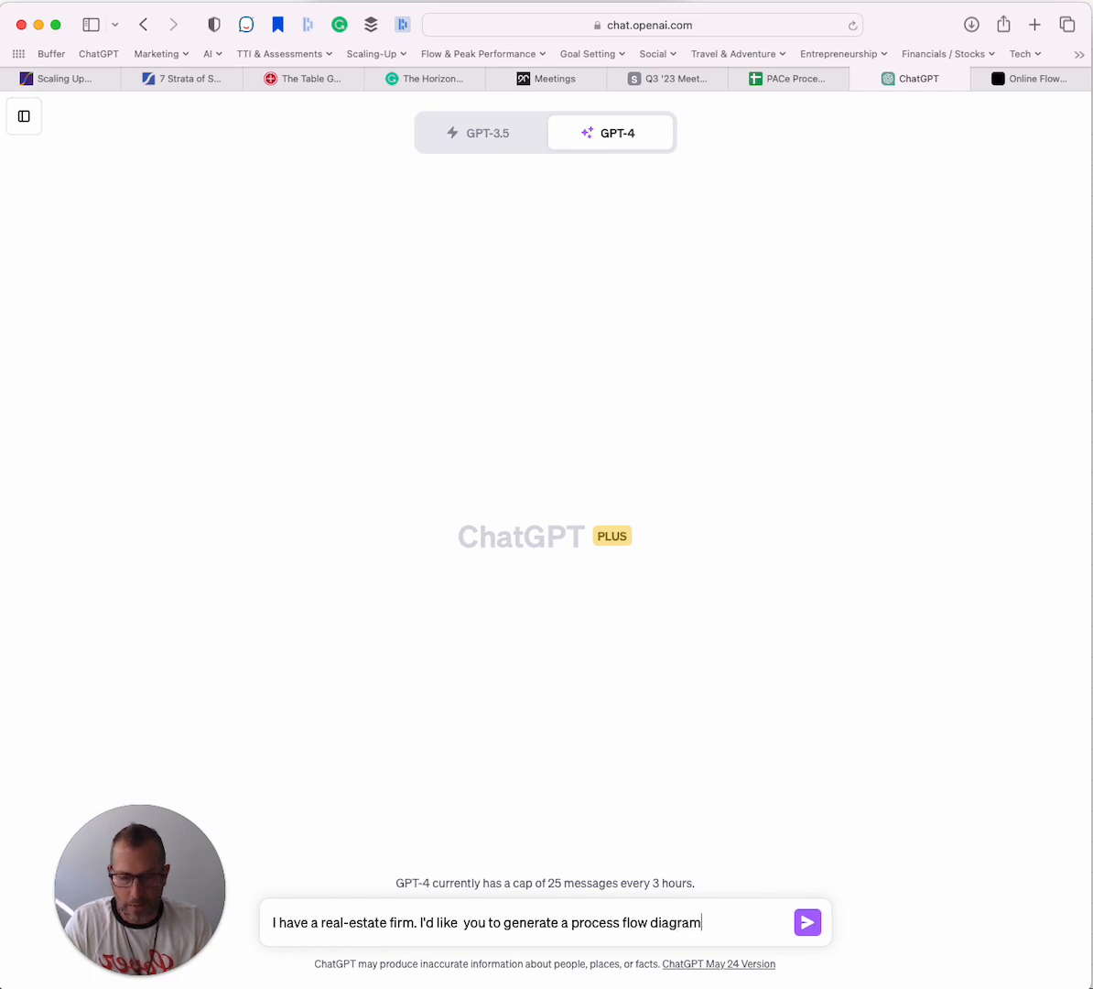
pyautogui.write(', up to 20 n')
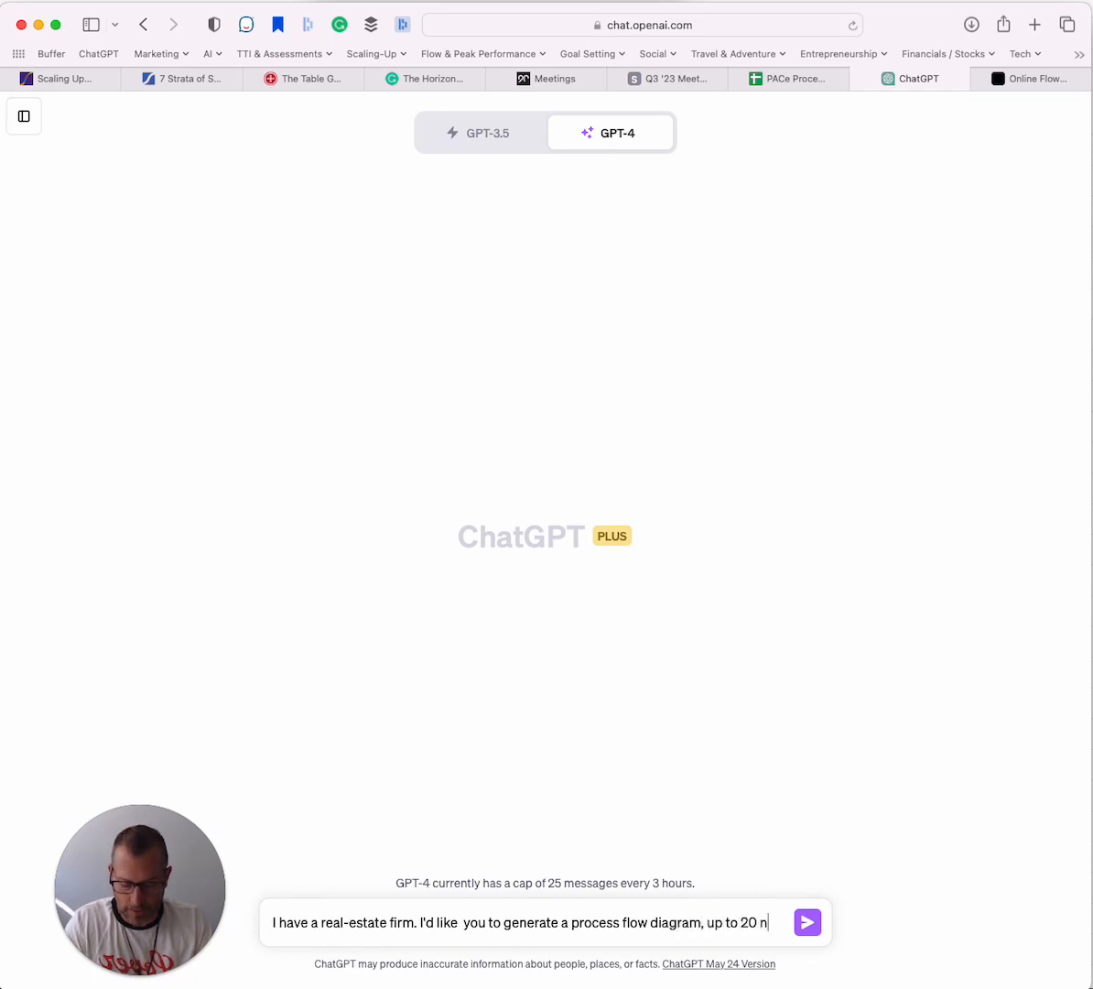
pyautogui.write('odes.')
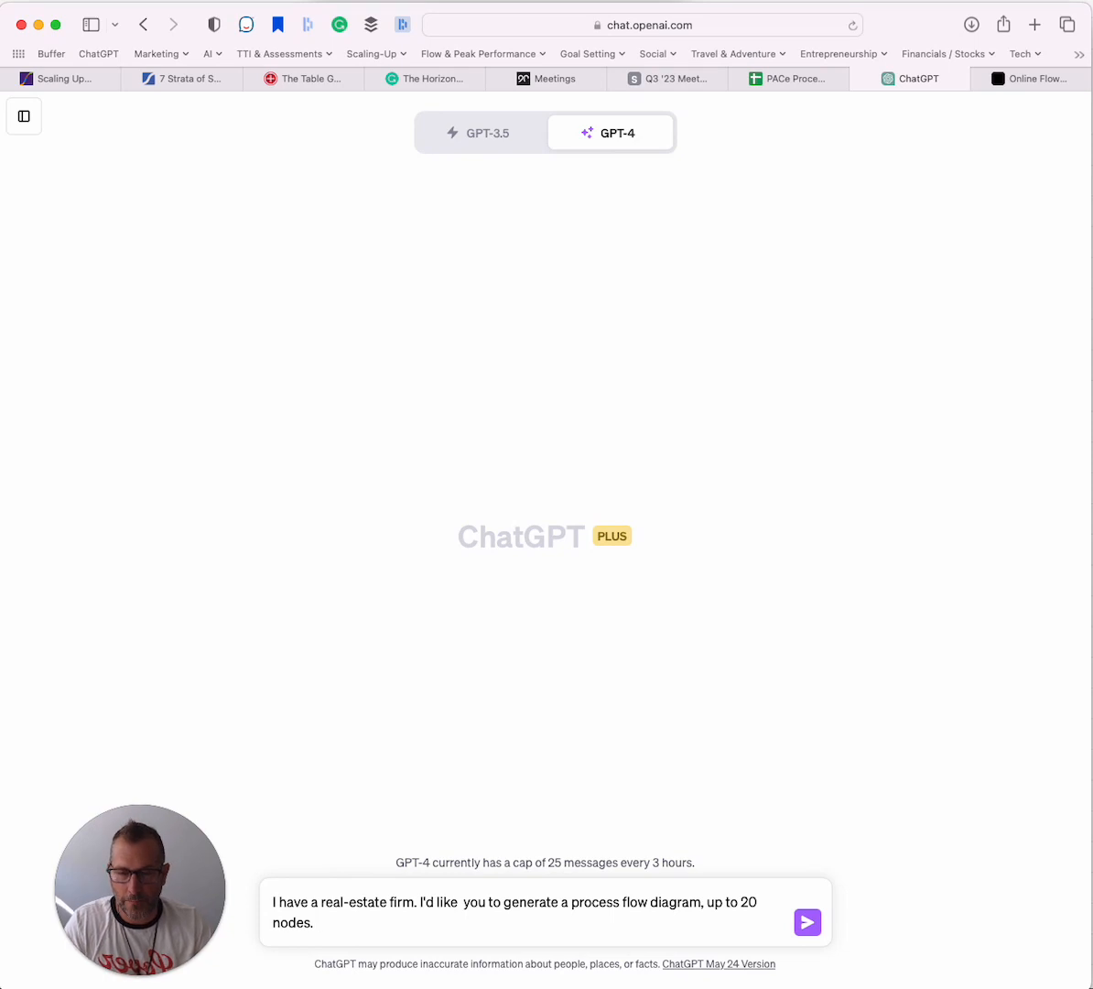
# Finish the prompt with the customer-to-closing scope, feedback loops, contingencies and mermaid.js output, then send it.
pyautogui.write('that explains our')
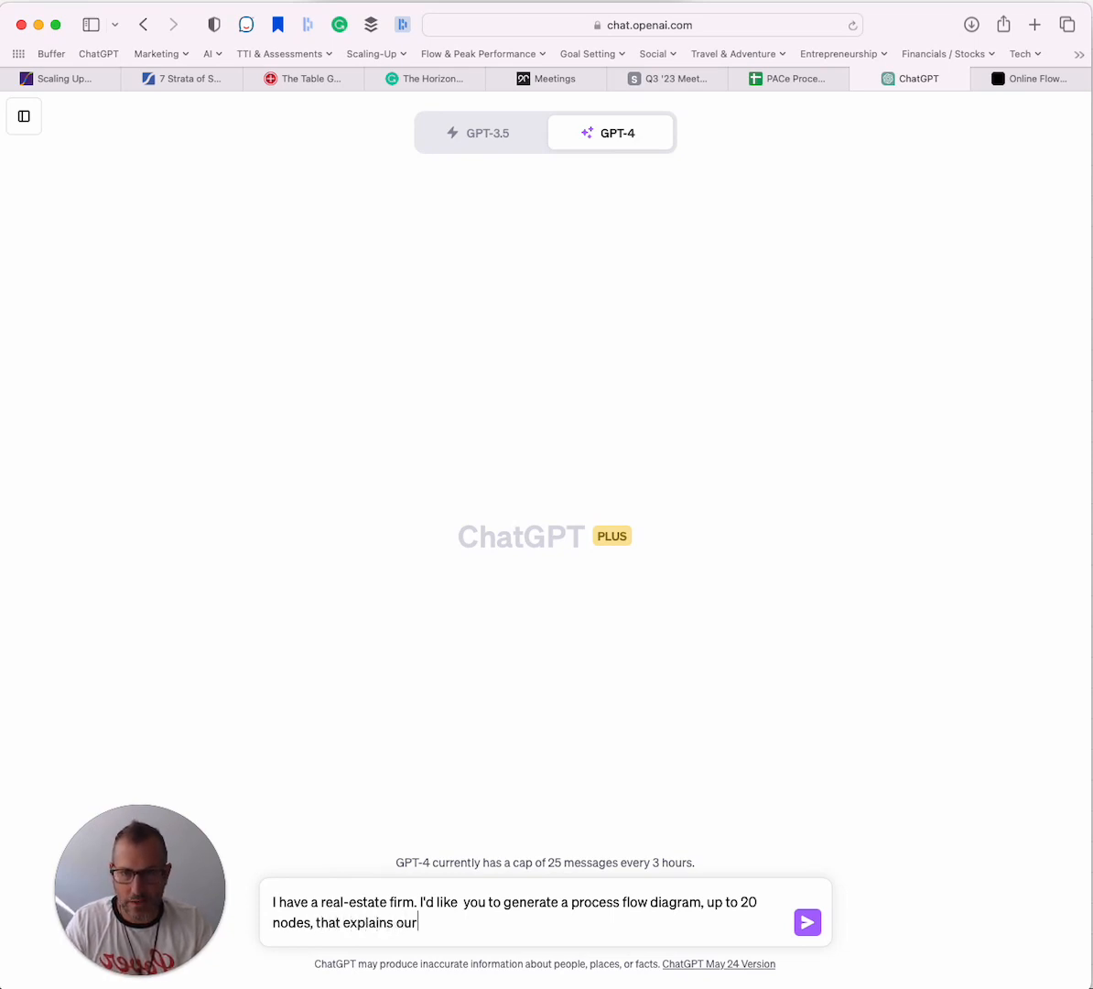
pyautogui.write('process from identifying')
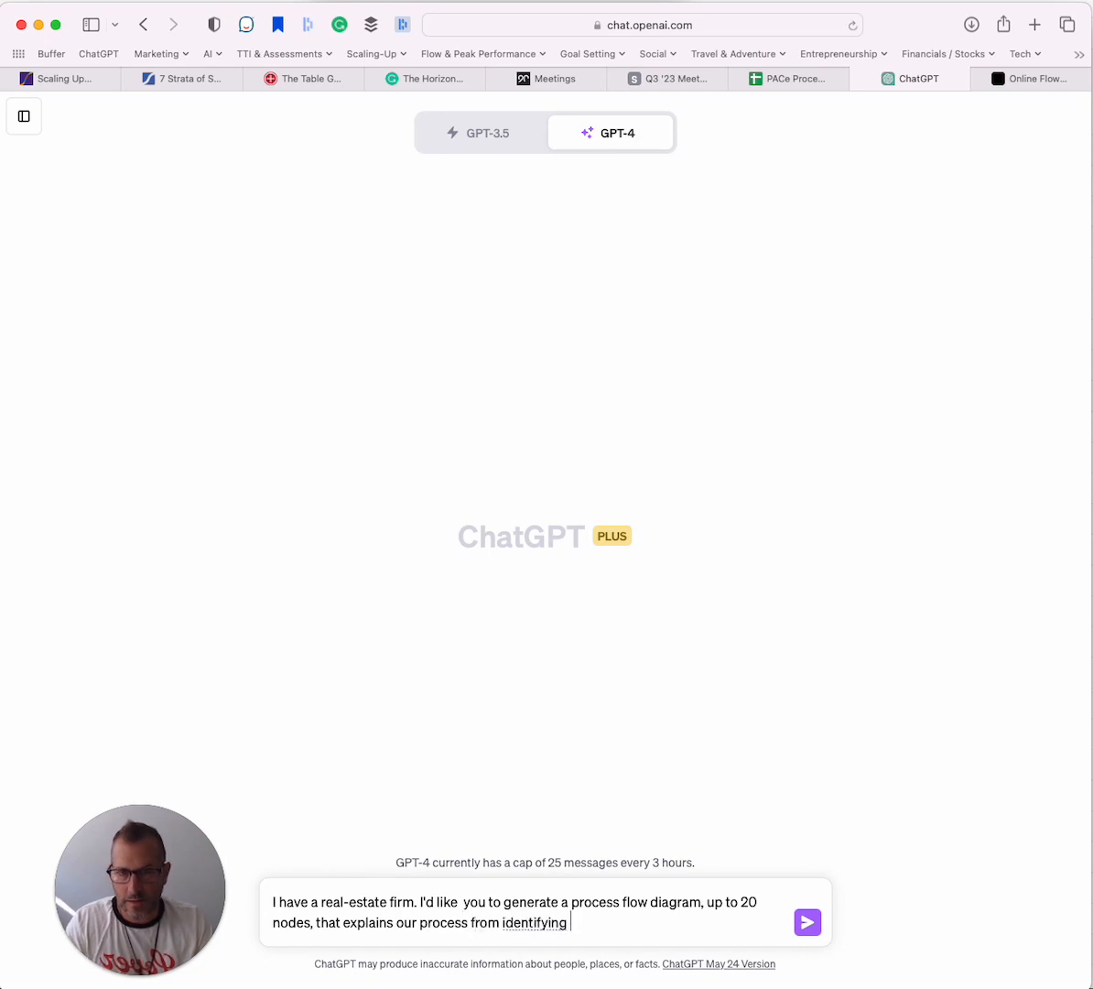
pyautogui.write('customers to closing the deal and following p wi')
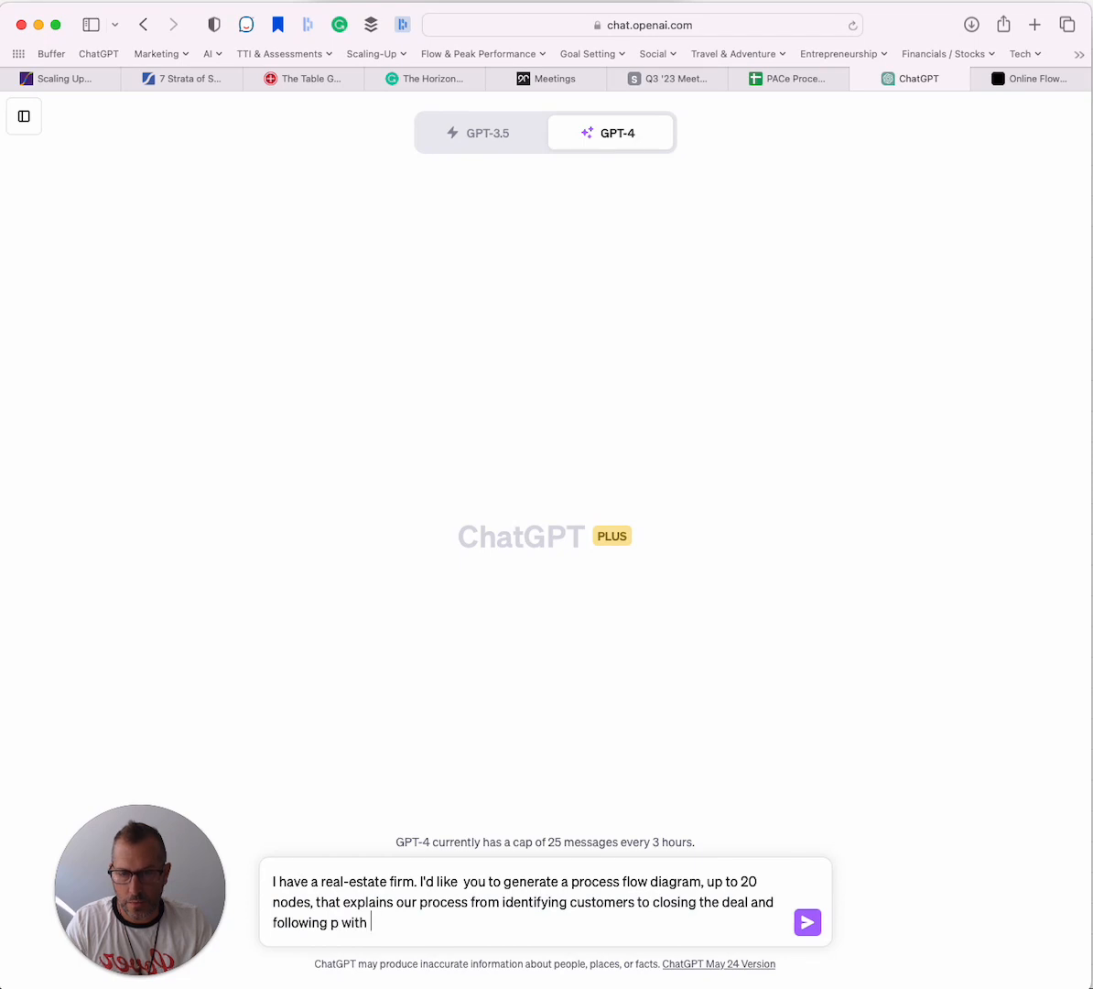
pyautogui.write('the customer. Please include f')
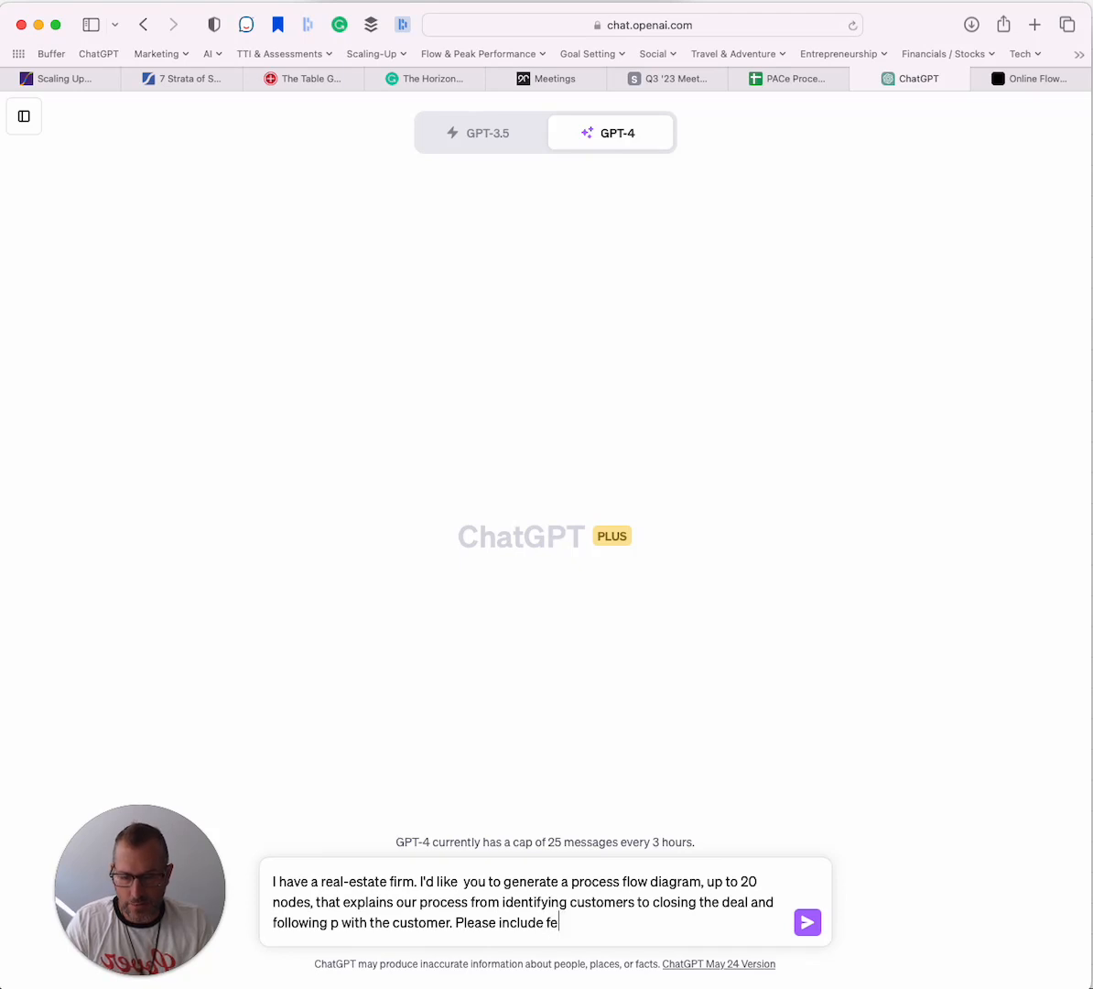
pyautogui.write('edback loops and contingencies. P')
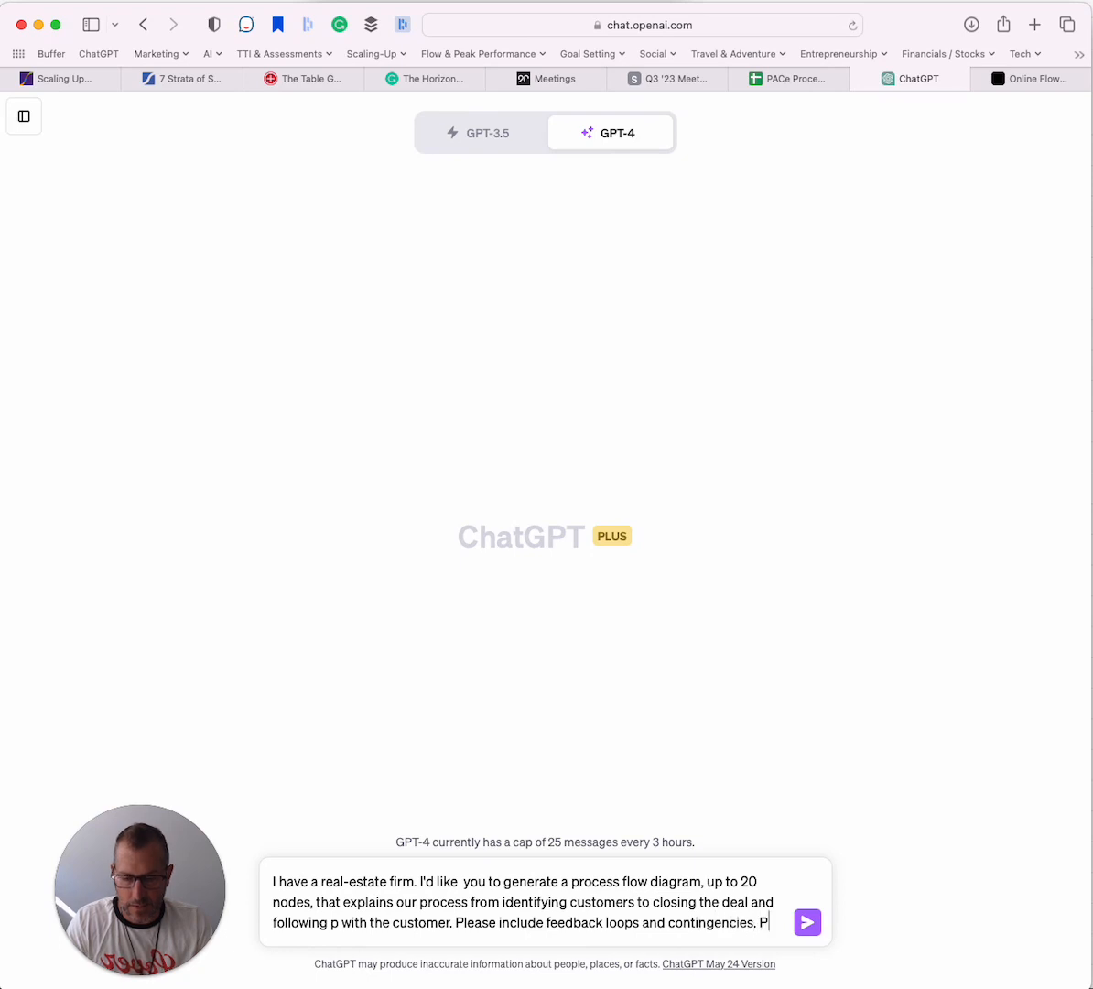
pyautogui.write('lease use')
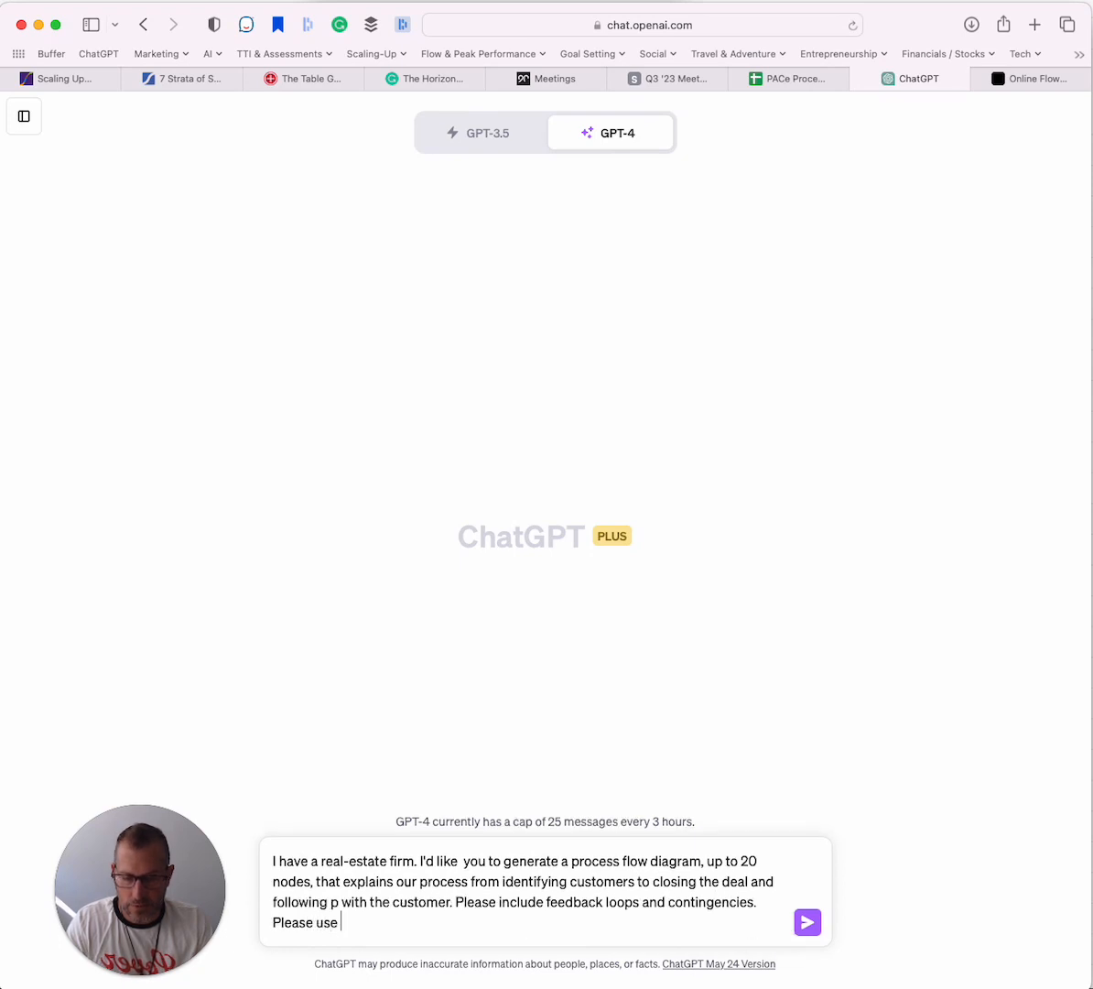
pyautogui.write('mermaid.js to articulate this.')
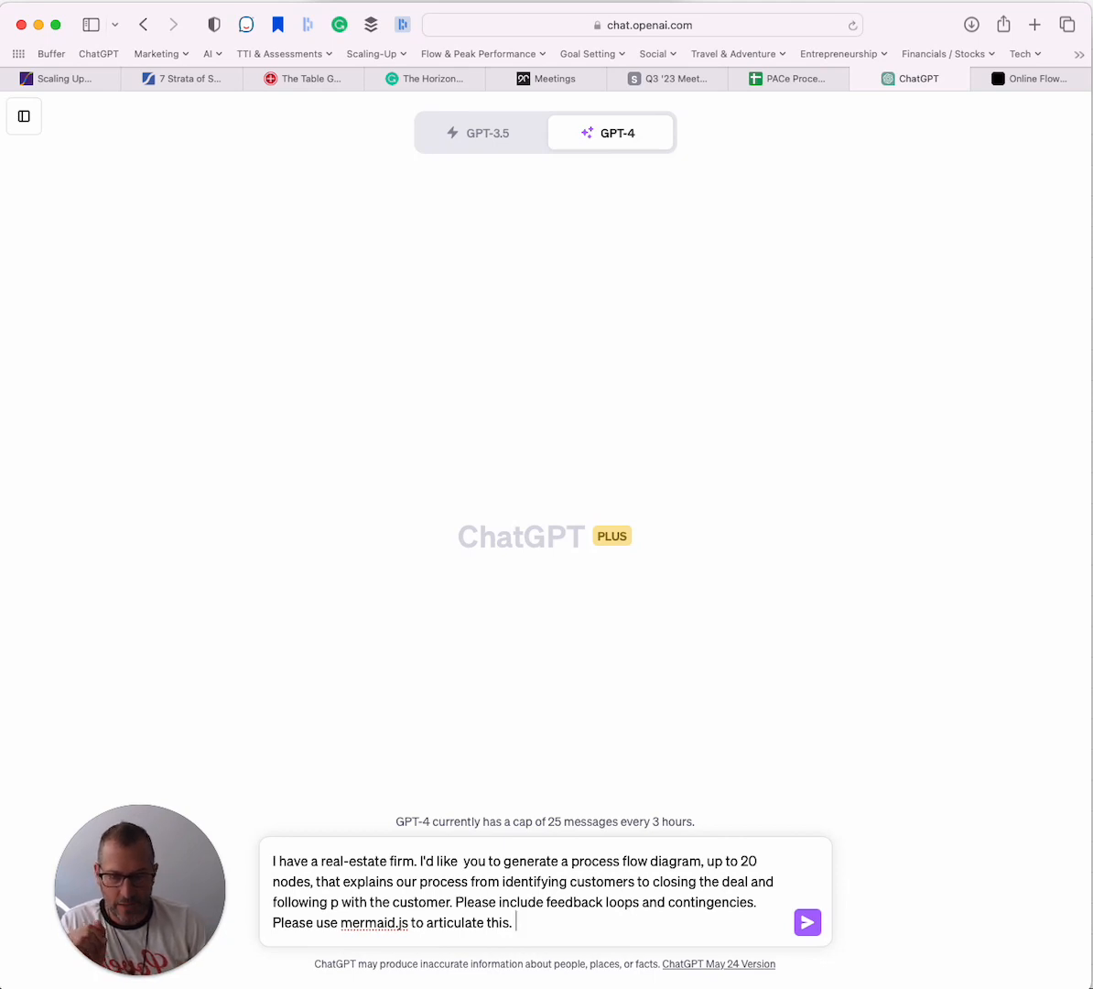
pyautogui.click(807, 923)
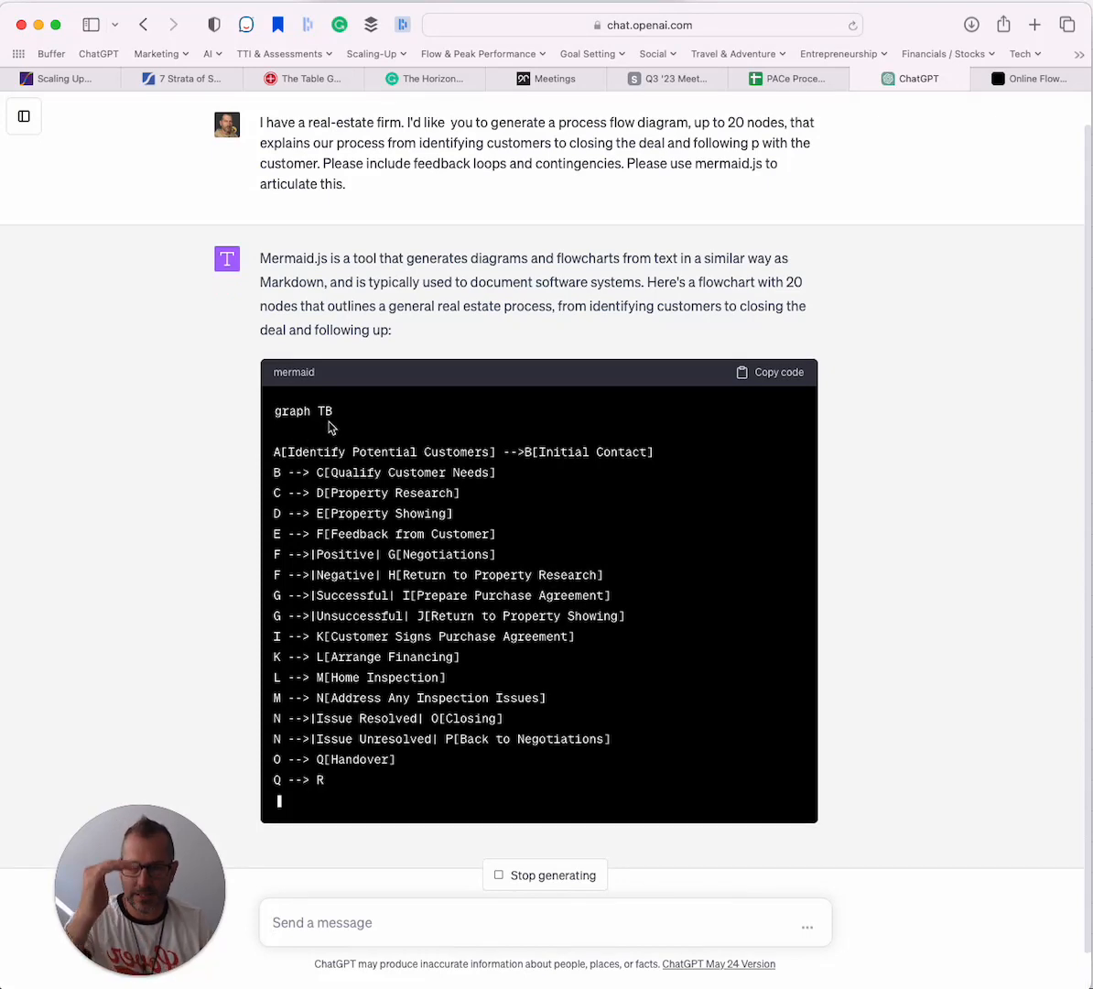
# Scroll down to follow GPT-4 writing the top-to-bottom Mermaid flowchart code.
pyautogui.scroll(-3)
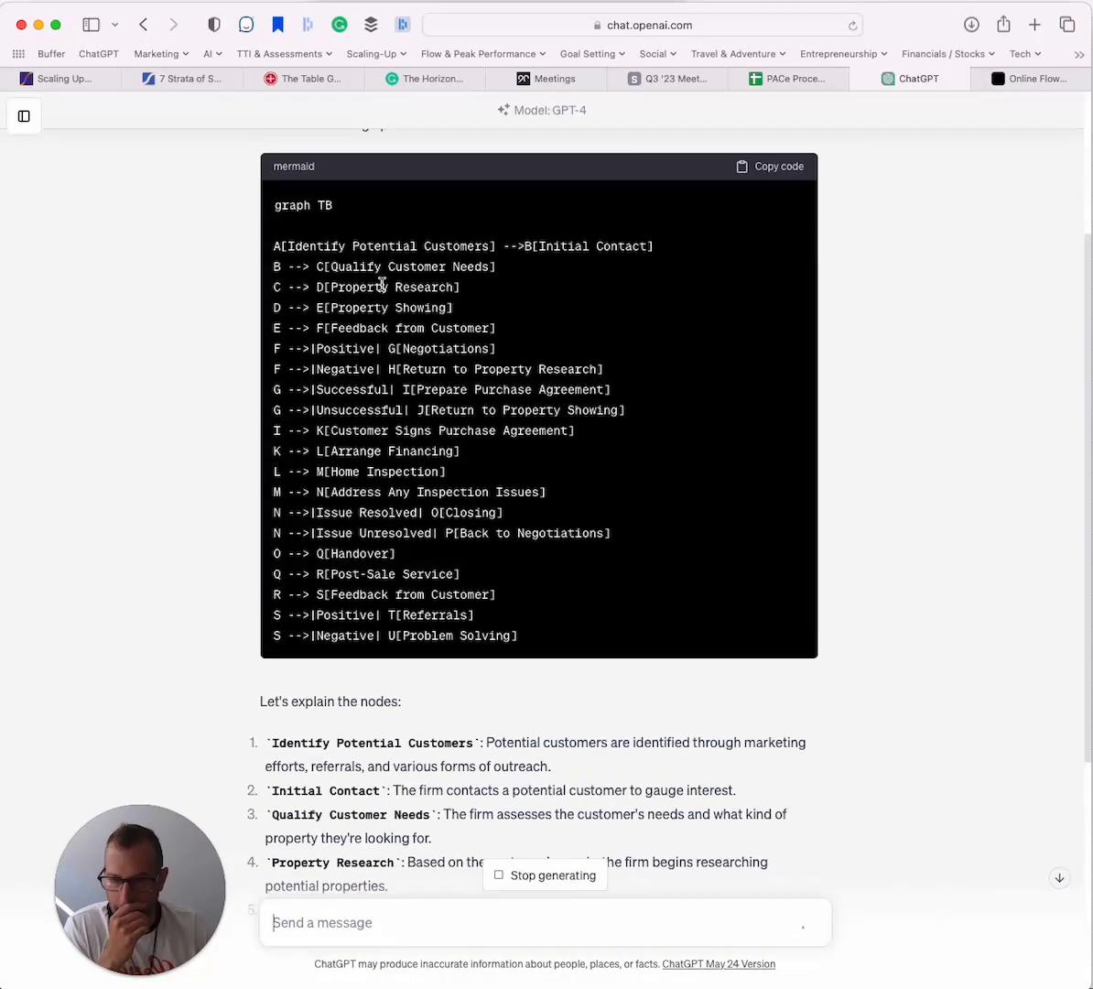
# Scroll through the finished reply listing the nineteen node explanations and back up to the code.
pyautogui.scroll(-3)
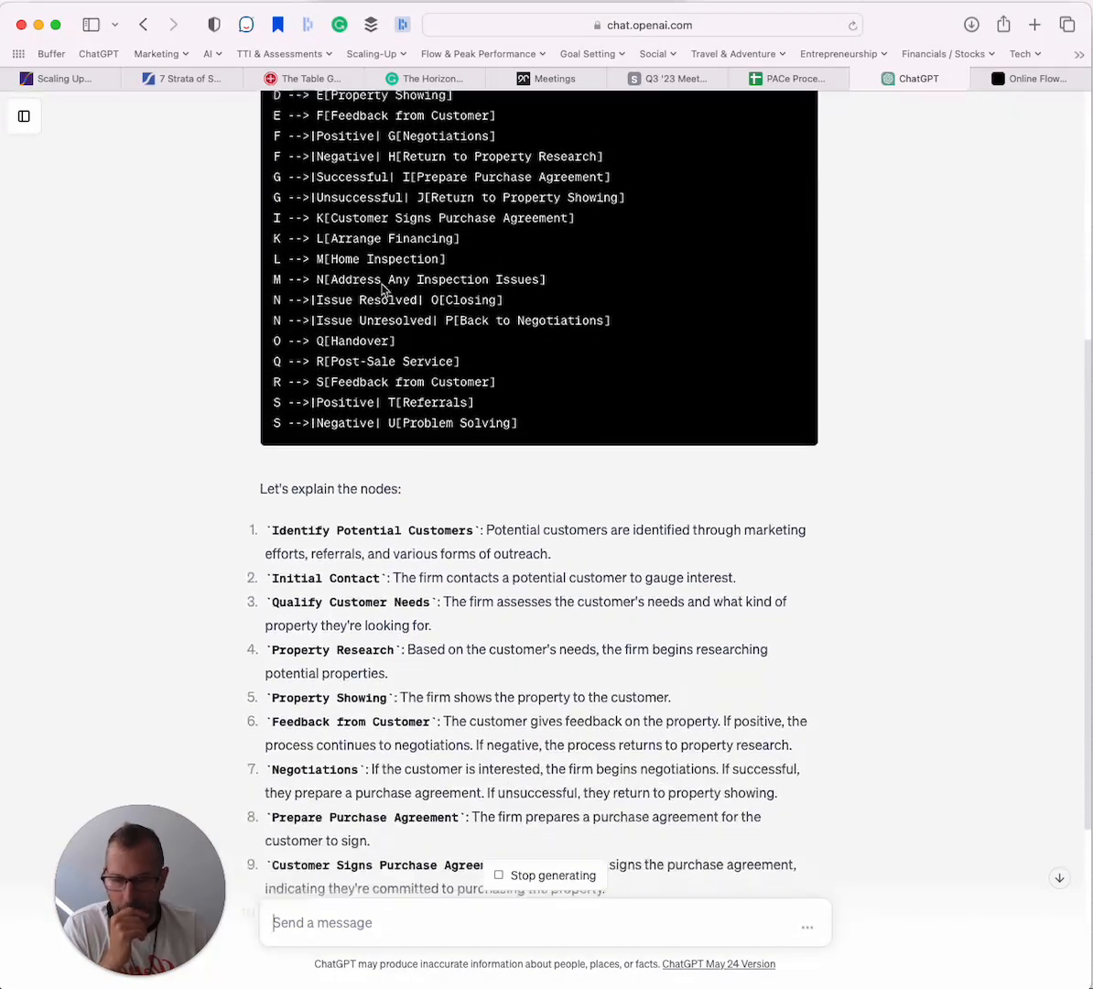
pyautogui.scroll(-3)
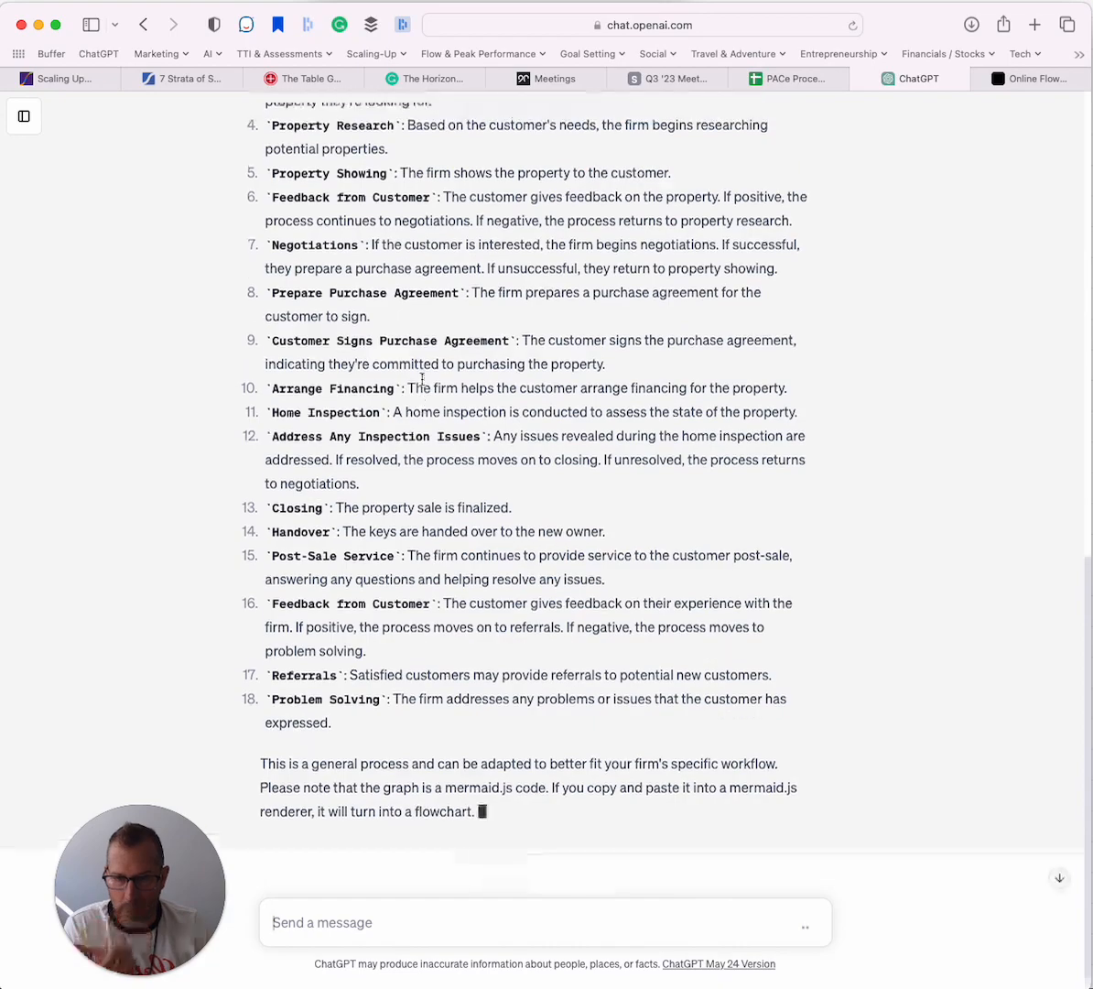
pyautogui.scroll(3)
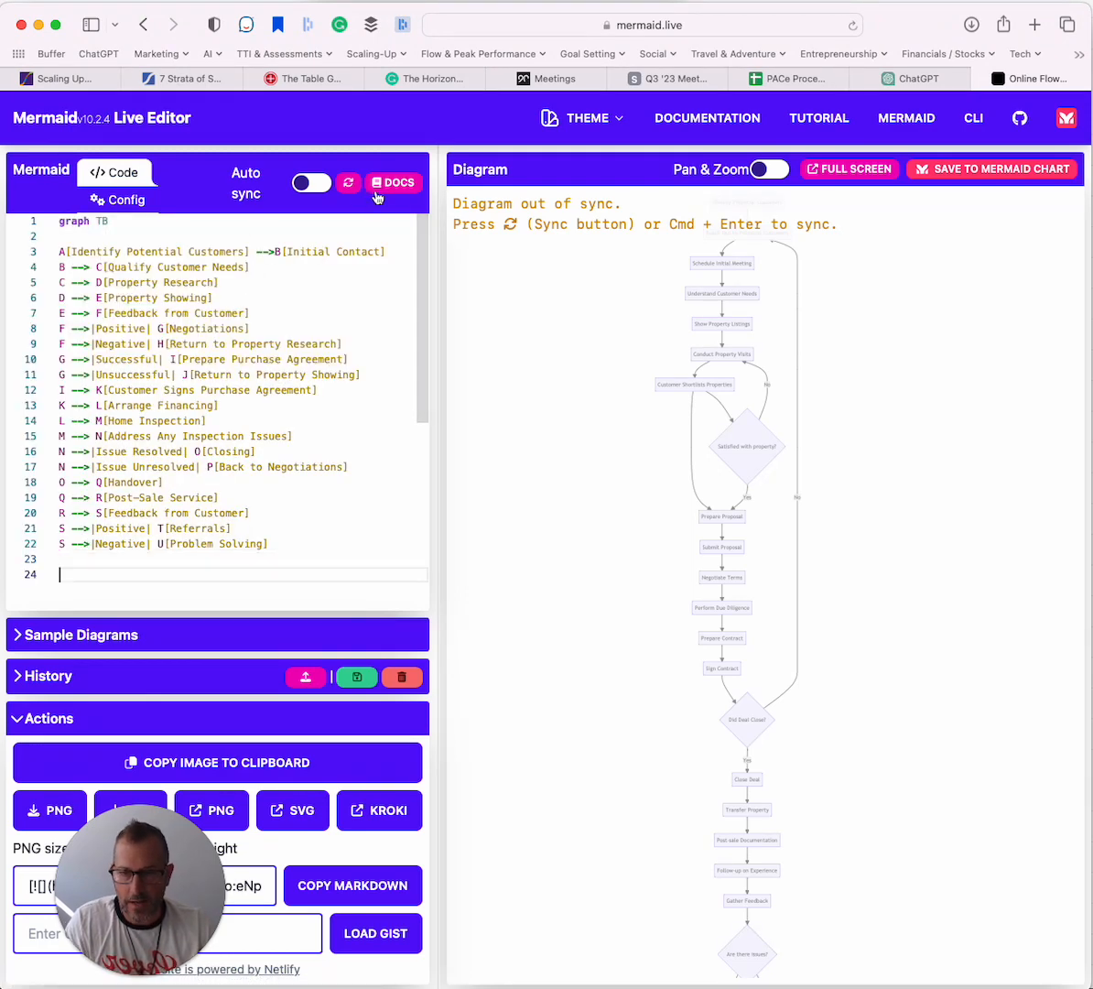
# Sync the pasted code to render the real-estate flowchart from Identify Potential Customers to Problem Solving.
pyautogui.click(348, 183)
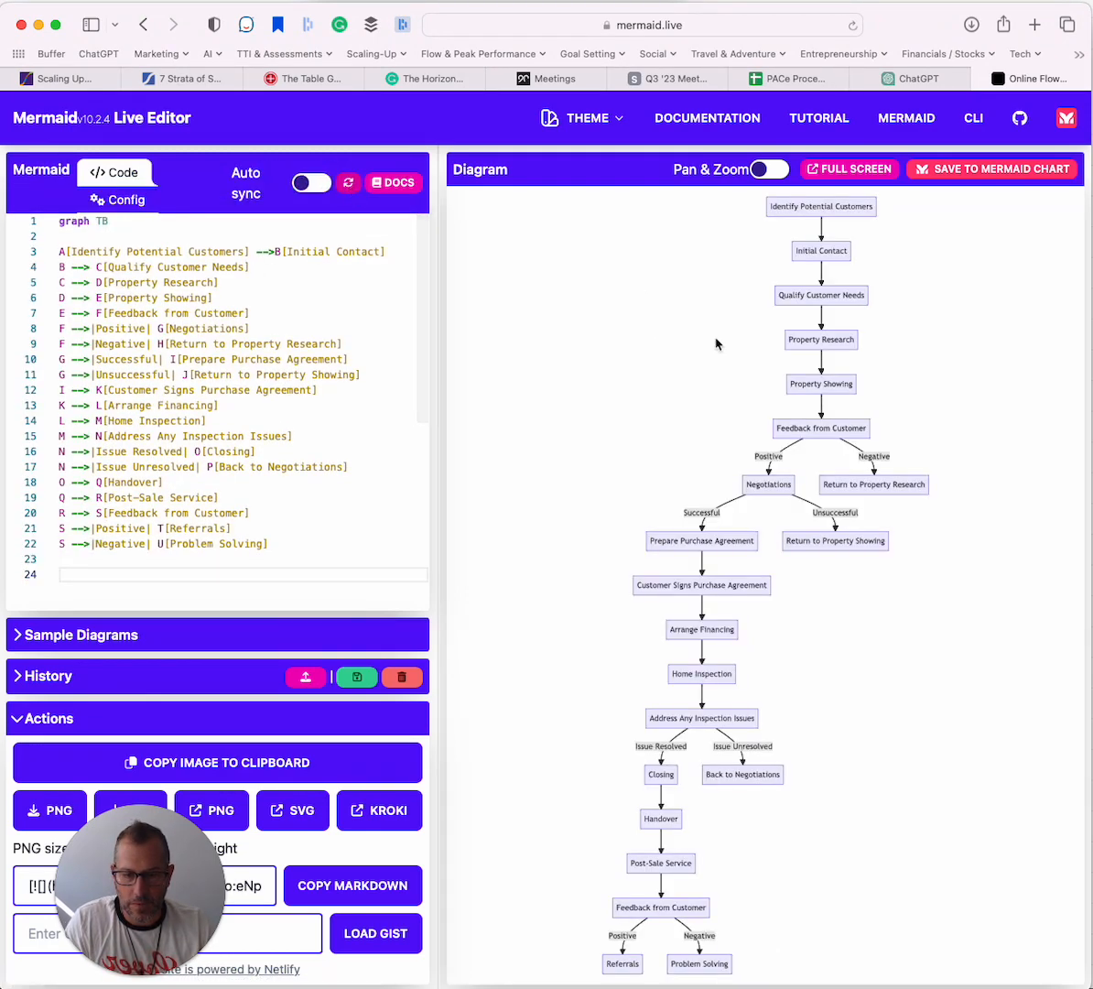
pyautogui.moveTo(963, 571)
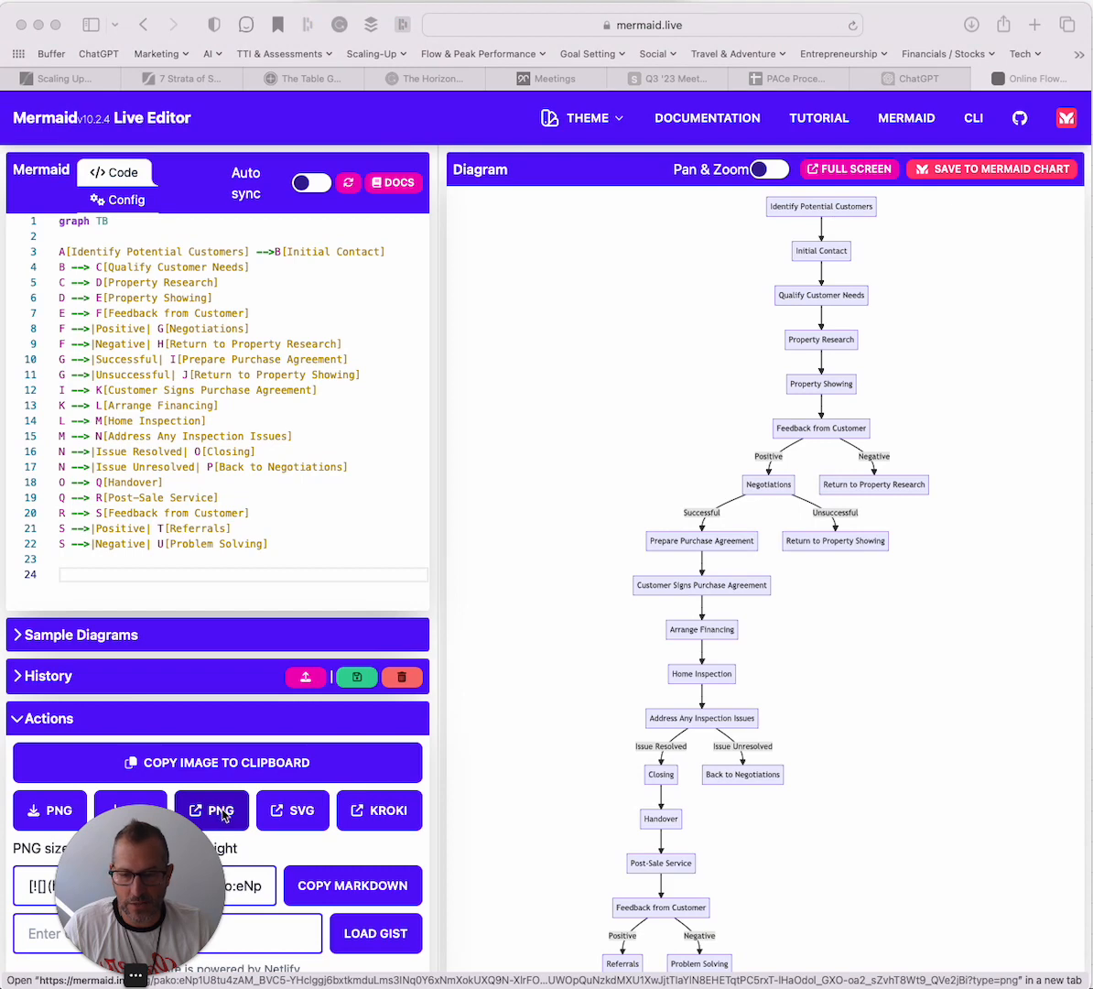
pyautogui.moveTo(165, 839)
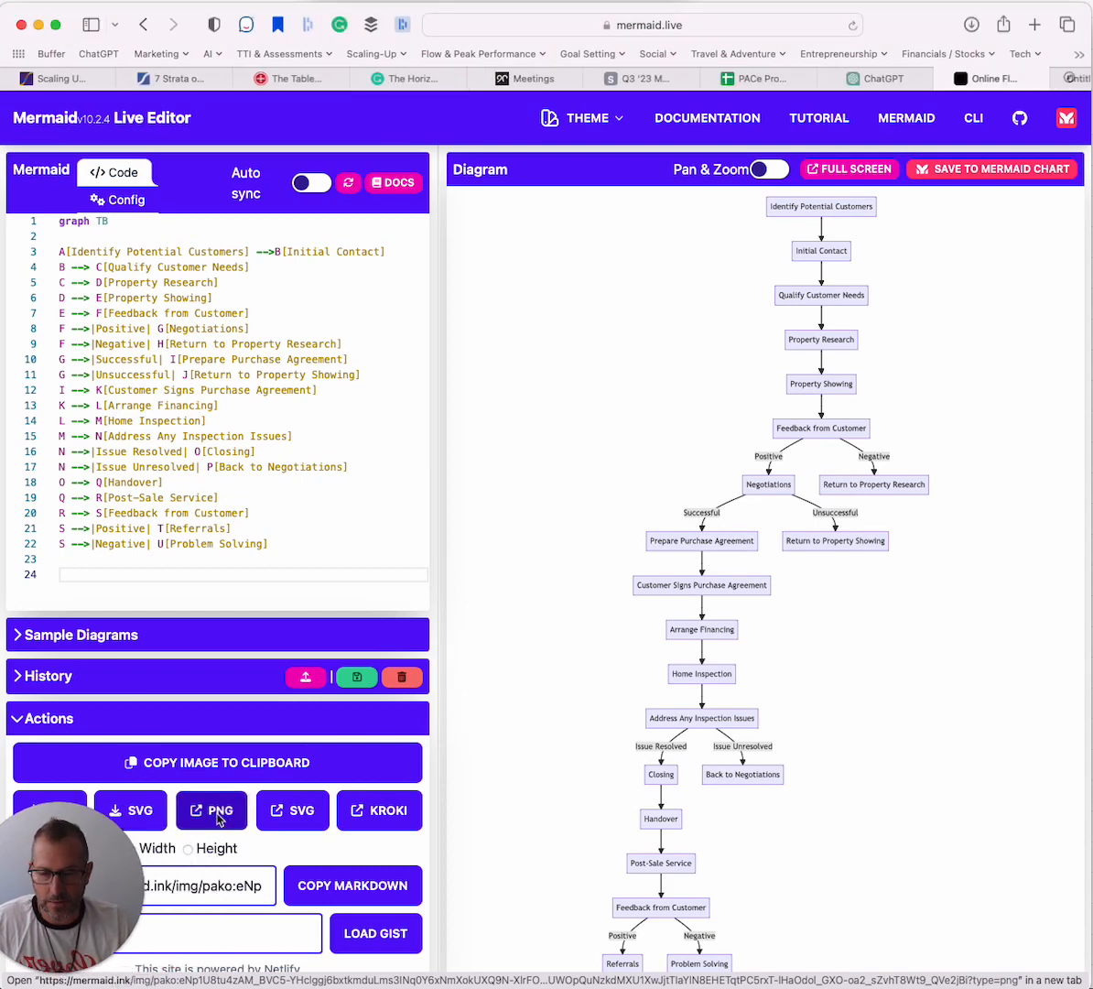
# Export the rendered flowchart as a PNG image in a new browser tab.
pyautogui.click(211, 809)
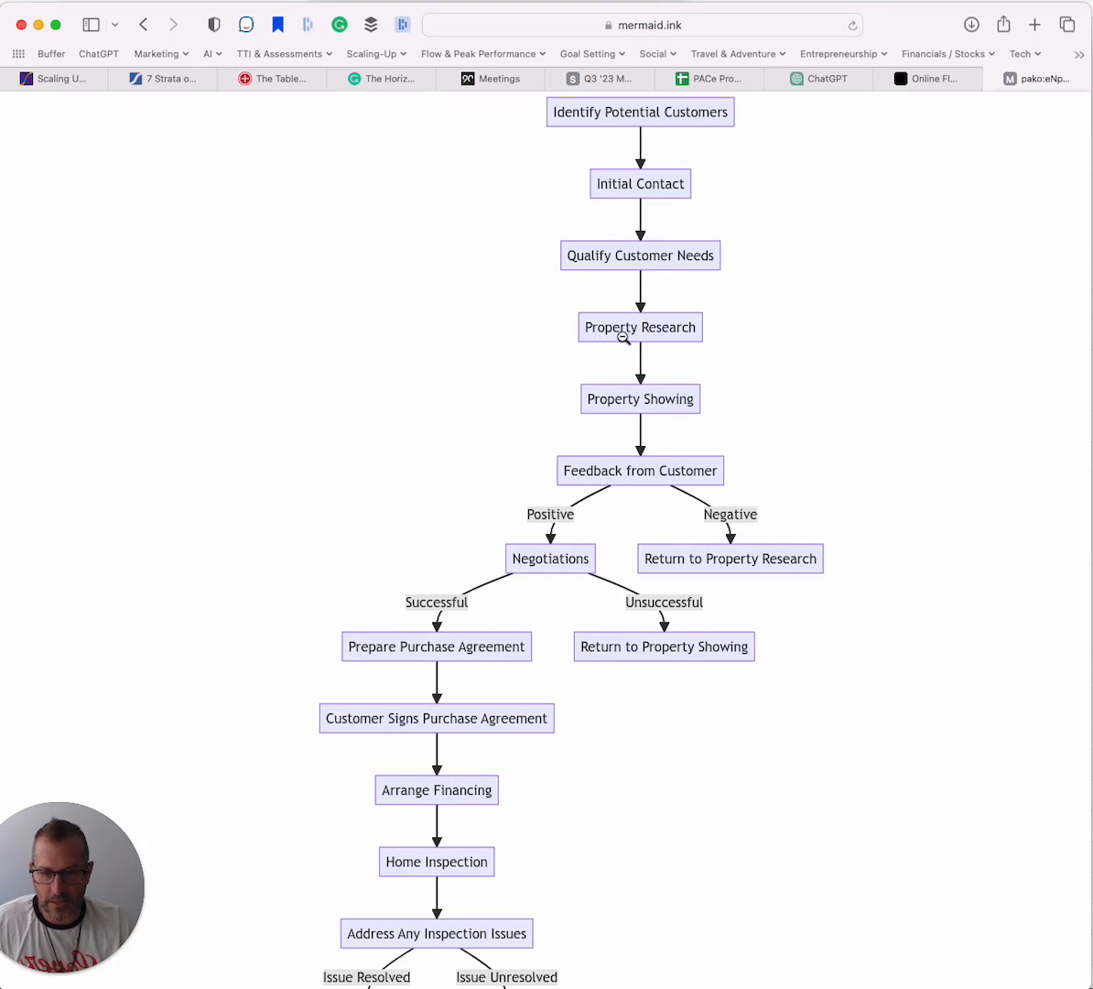
pyautogui.moveTo(628, 428)
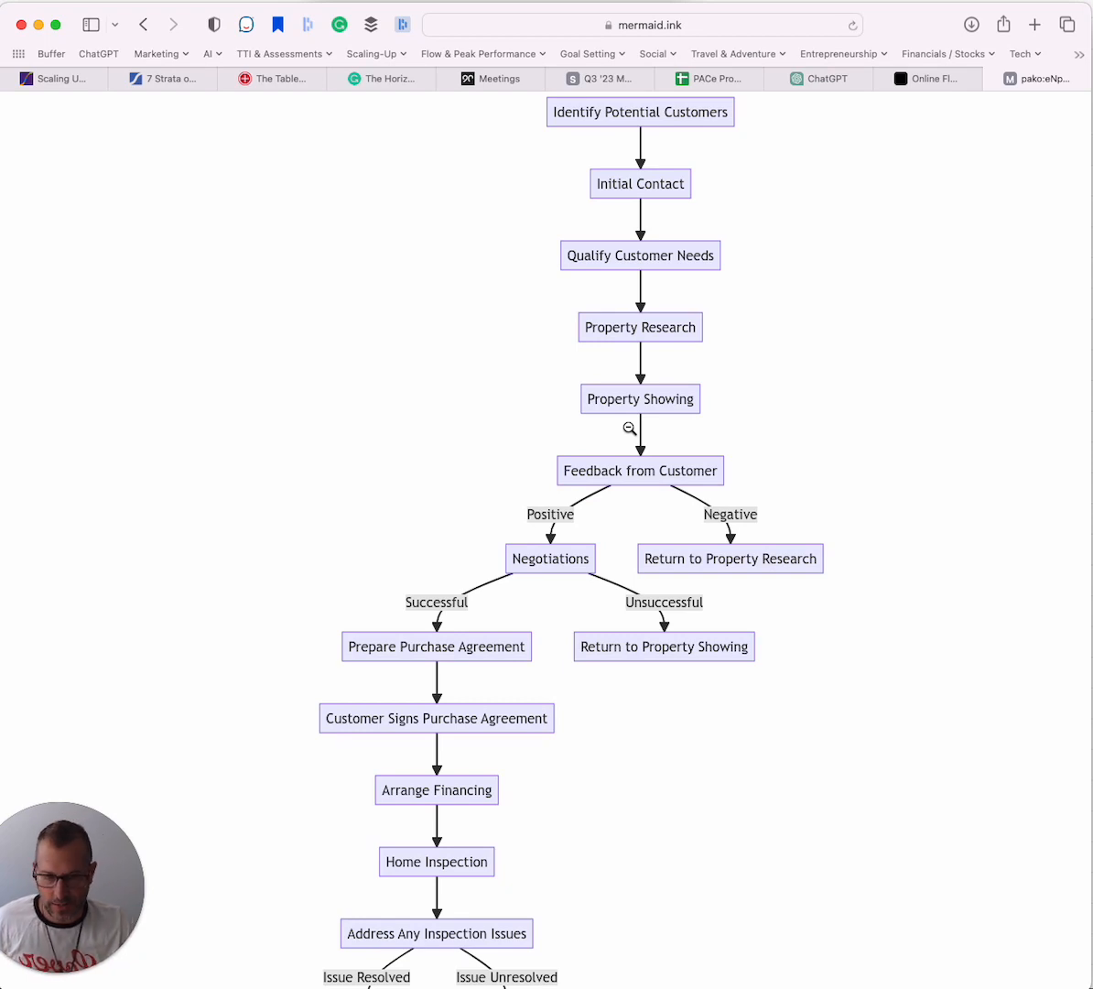
pyautogui.scroll(-3)
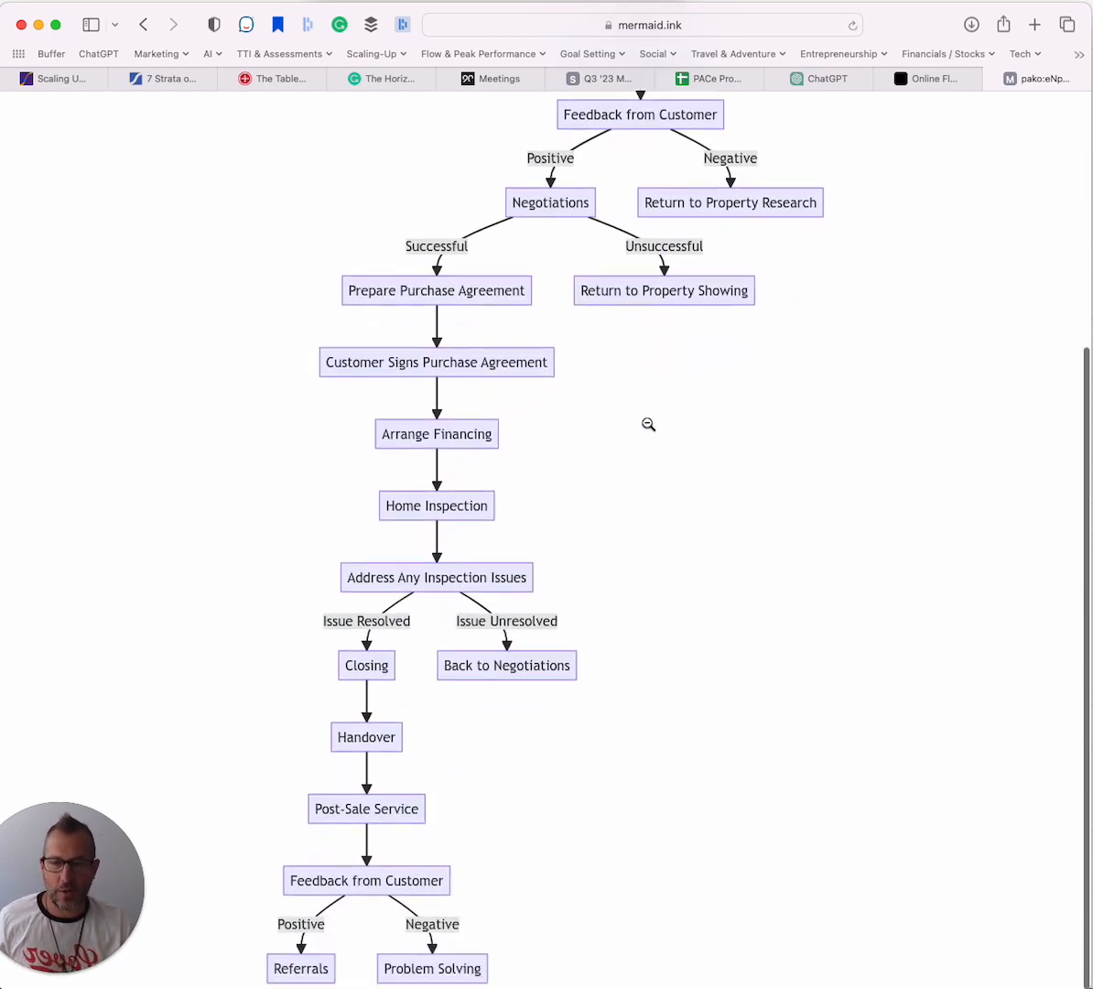